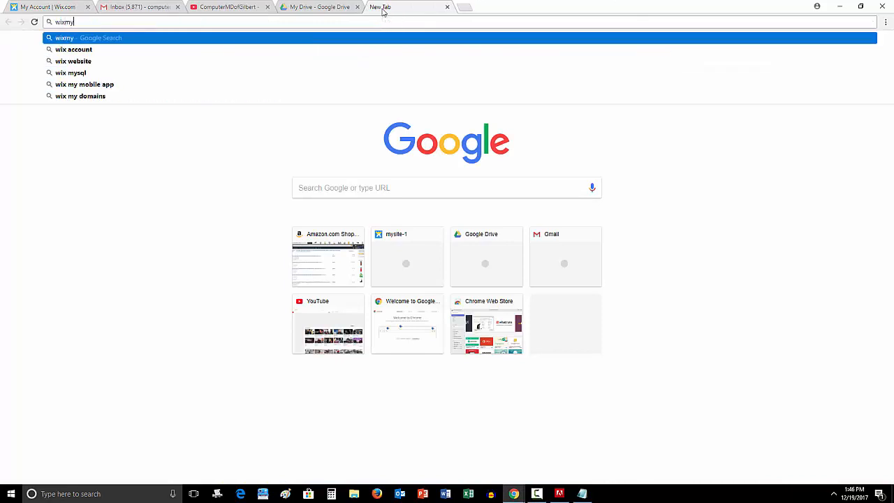
# Enter wixmywebsite in the new tab's address bar to load the WixGuru site.
pyautogui.write('wev')
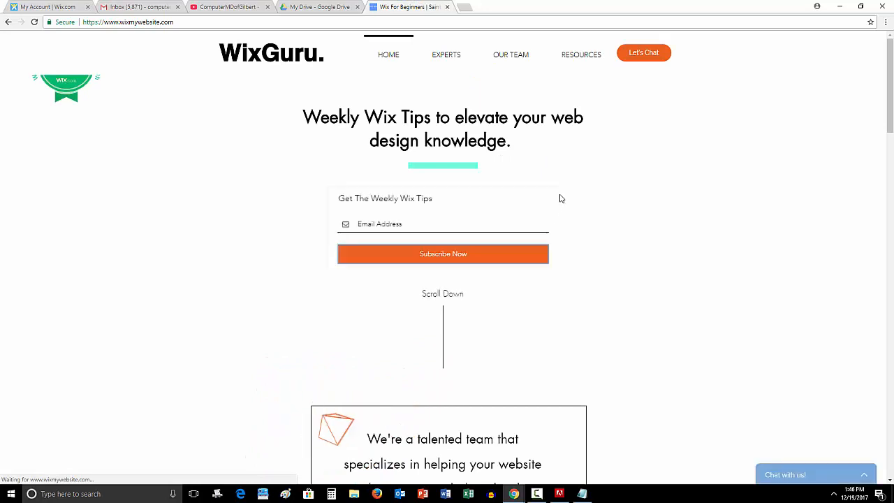
pyautogui.moveTo(219, 94)
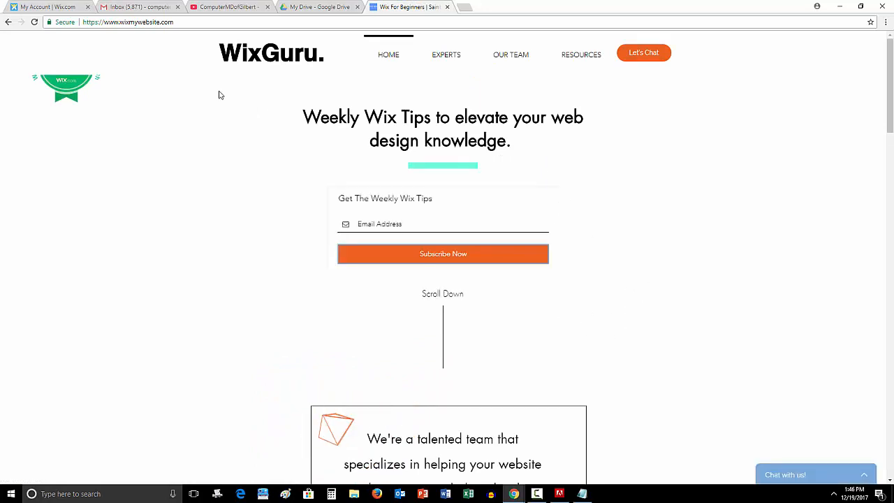
pyautogui.moveTo(82, 83)
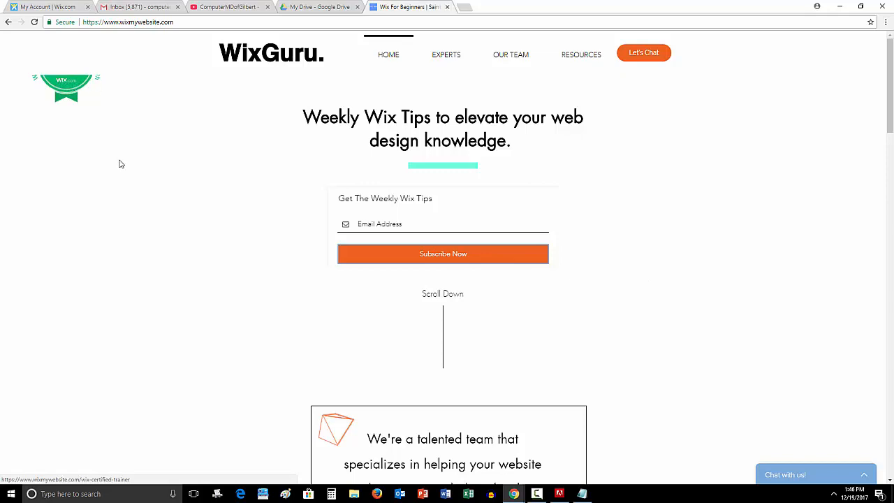
pyautogui.scroll(-3)
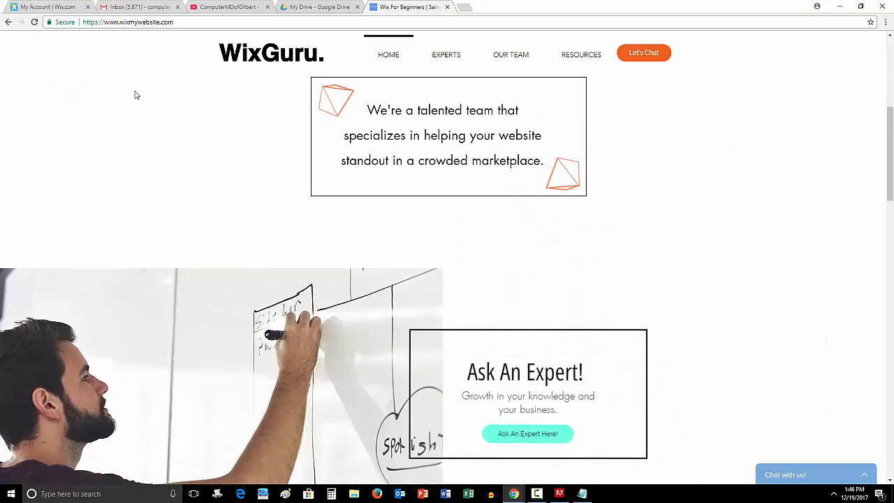
pyautogui.scroll(-3)
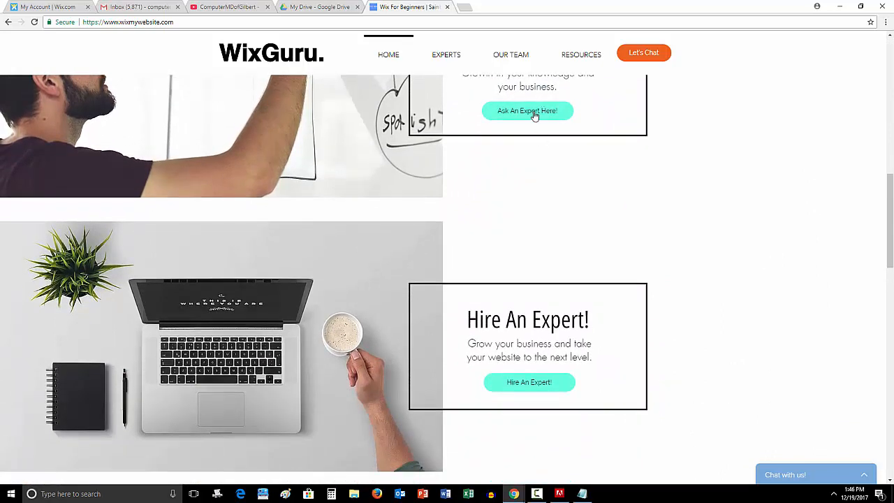
pyautogui.moveTo(568, 158)
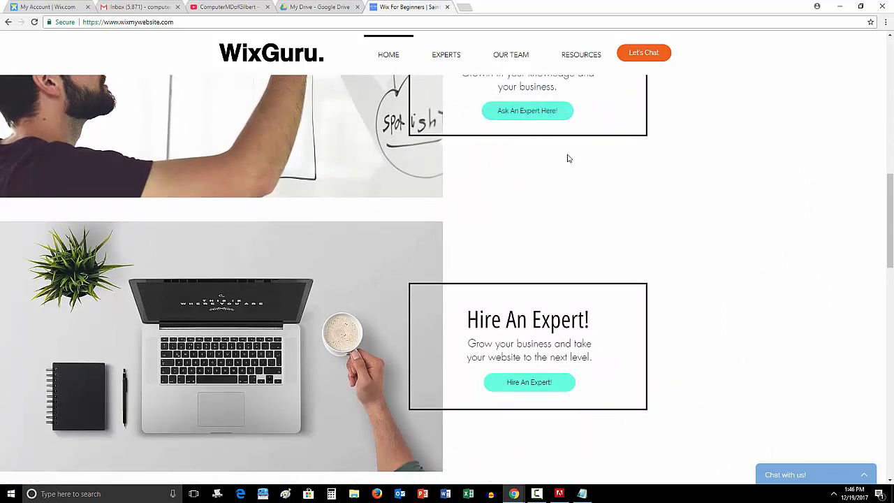
pyautogui.scroll(-3)
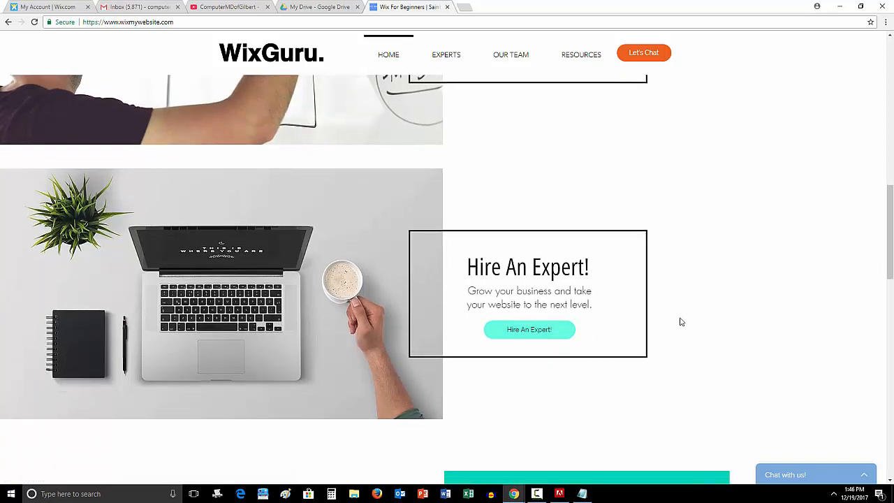
pyautogui.scroll(-3)
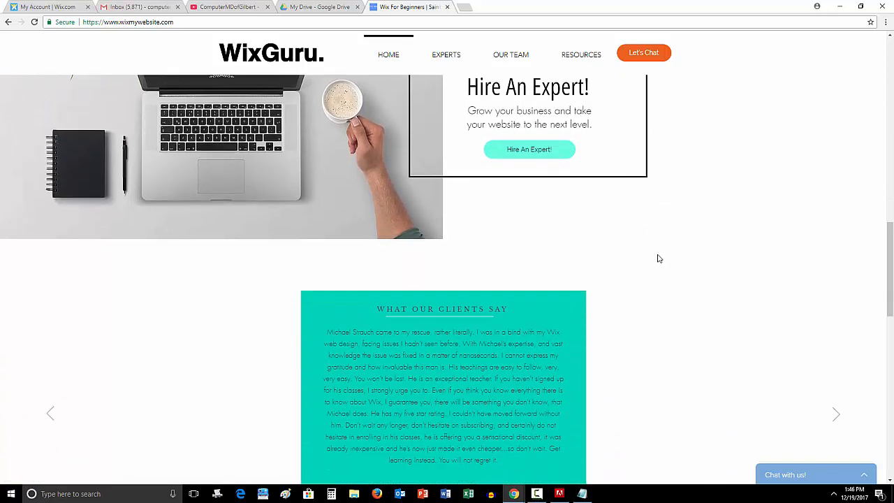
pyautogui.scroll(-3)
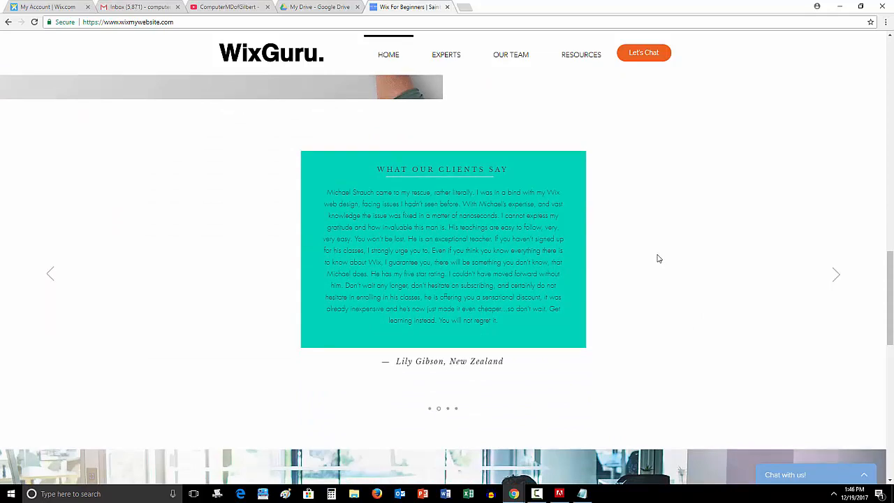
pyautogui.scroll(3)
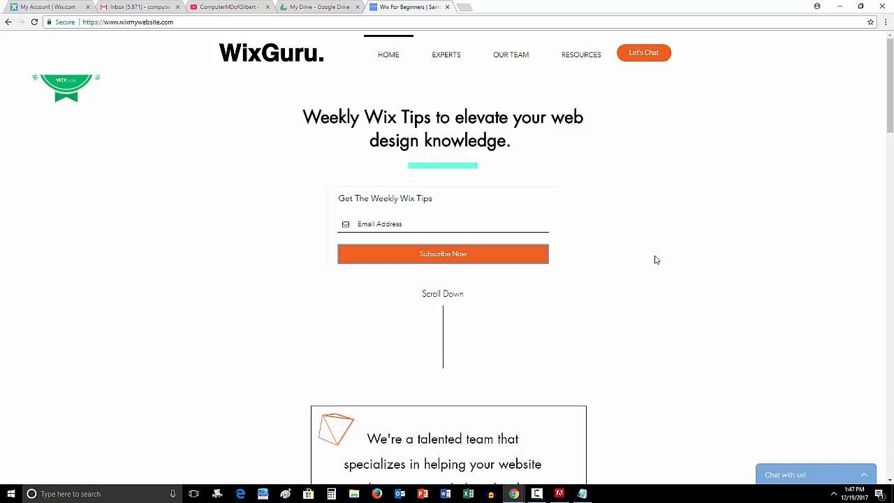
pyautogui.moveTo(708, 245)
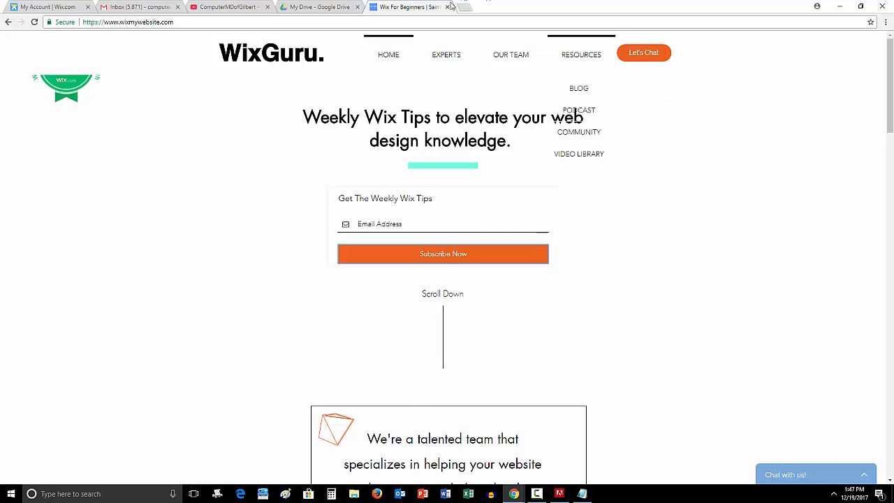
# Close WixGuru, open wixmywebsite's Site Manager from My Account, and start Transfer Site Ownership.
pyautogui.click(317, 7)
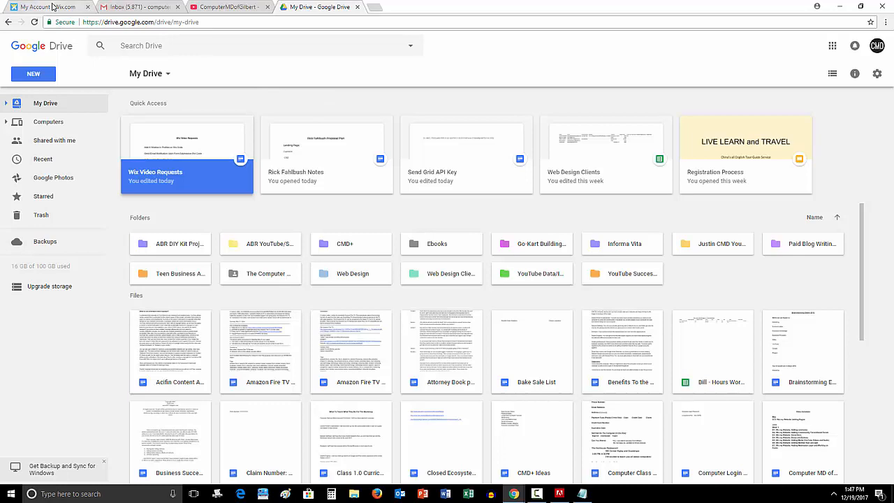
pyautogui.click(49, 7)
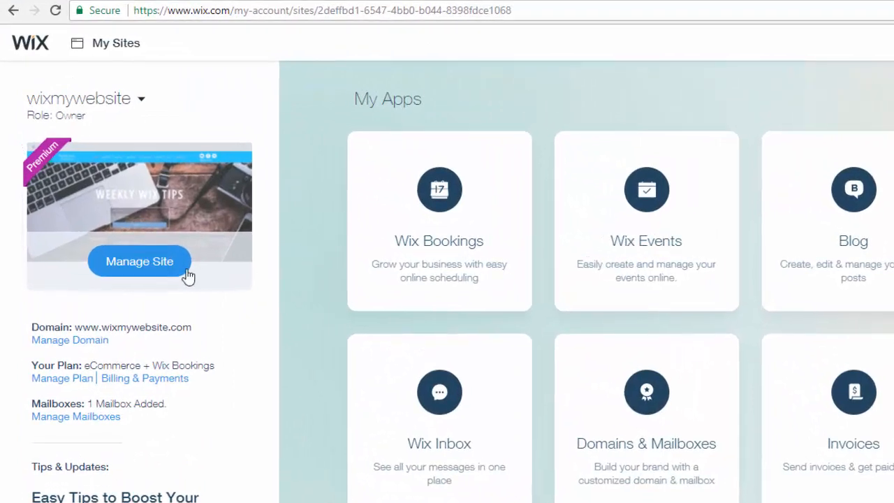
pyautogui.click(139, 261)
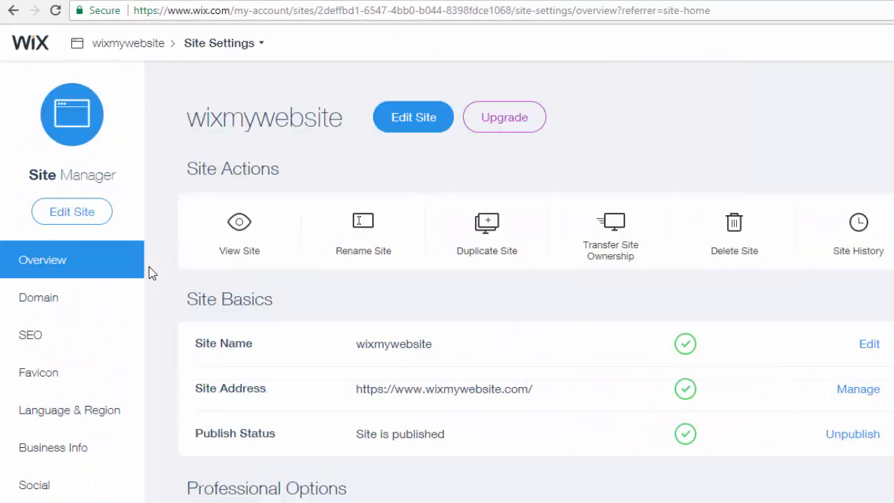
pyautogui.moveTo(239, 237)
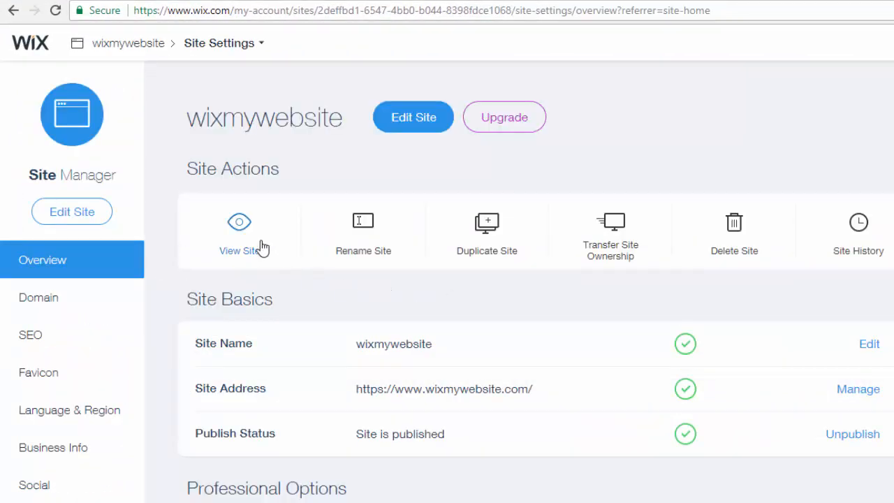
pyautogui.moveTo(610, 237)
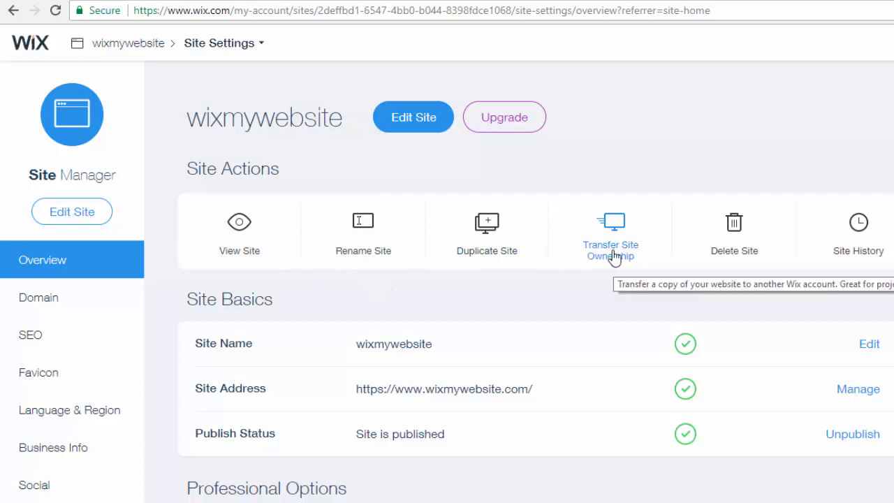
pyautogui.click(609, 230)
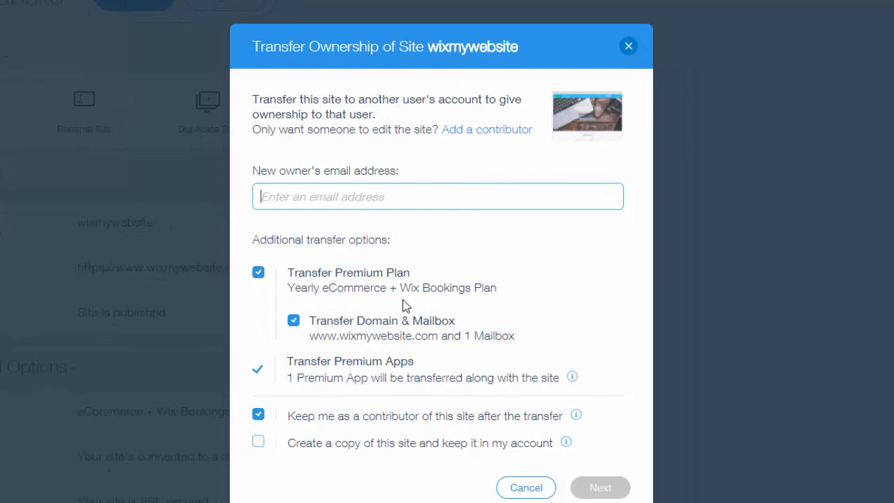
pyautogui.click(599, 487)
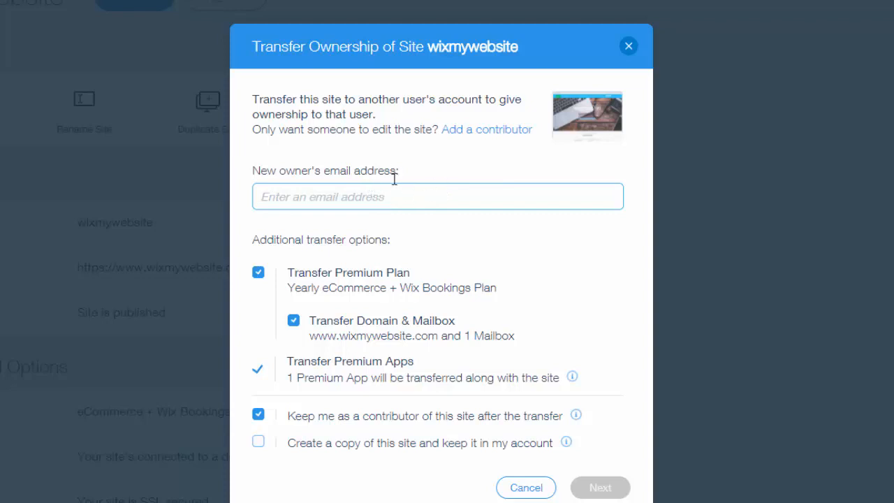
pyautogui.moveTo(408, 232)
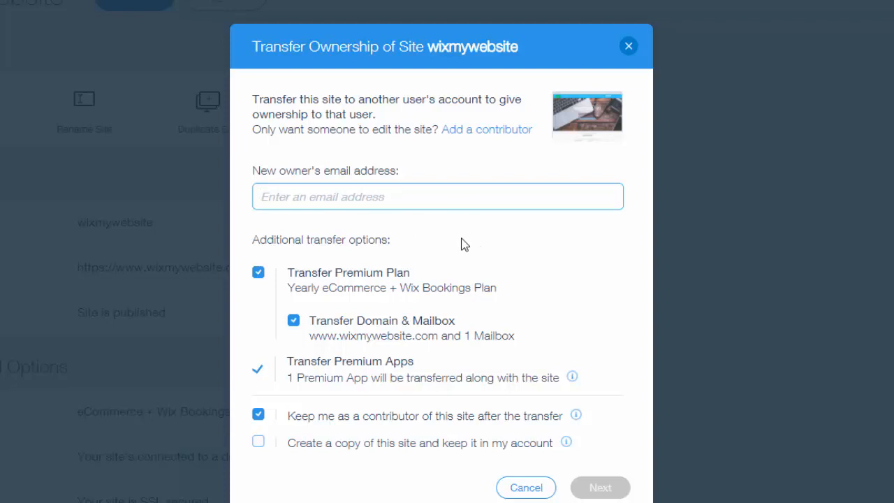
pyautogui.click(600, 486)
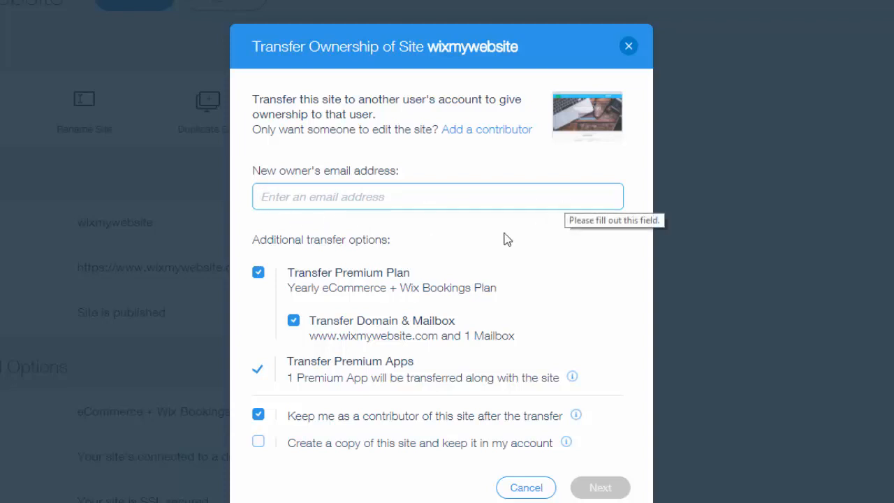
pyautogui.click(437, 196)
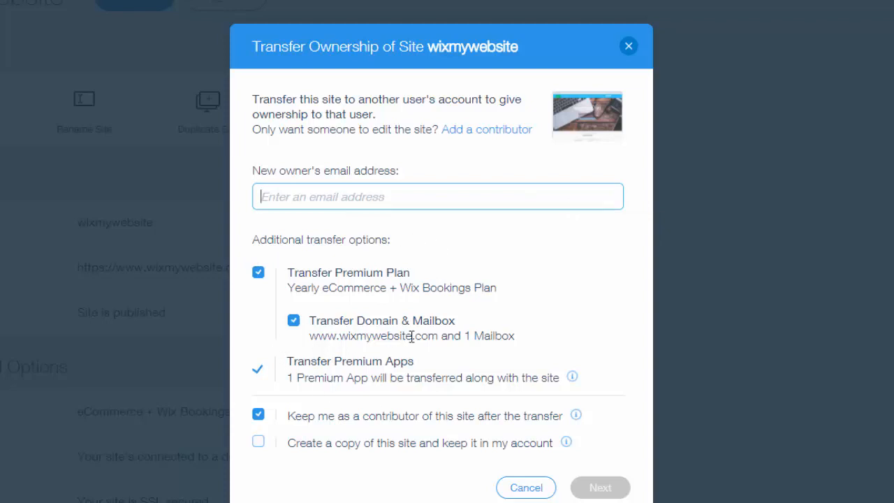
pyautogui.moveTo(370, 294)
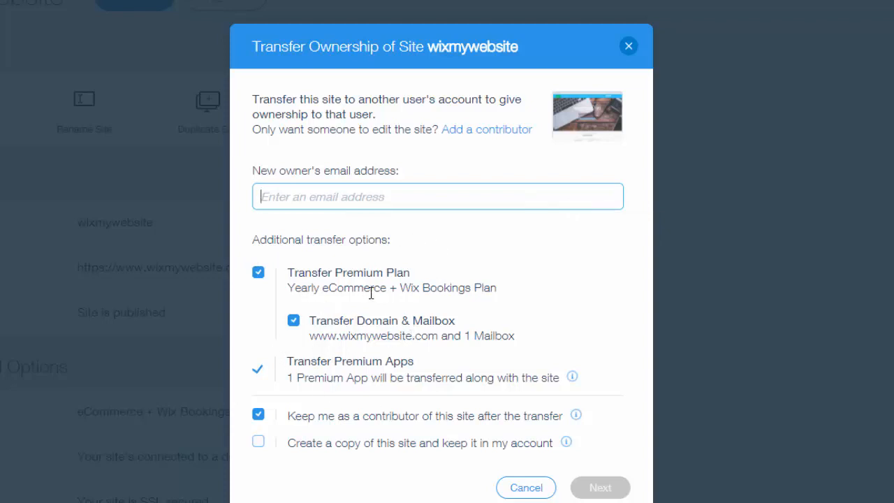
pyautogui.moveTo(474, 328)
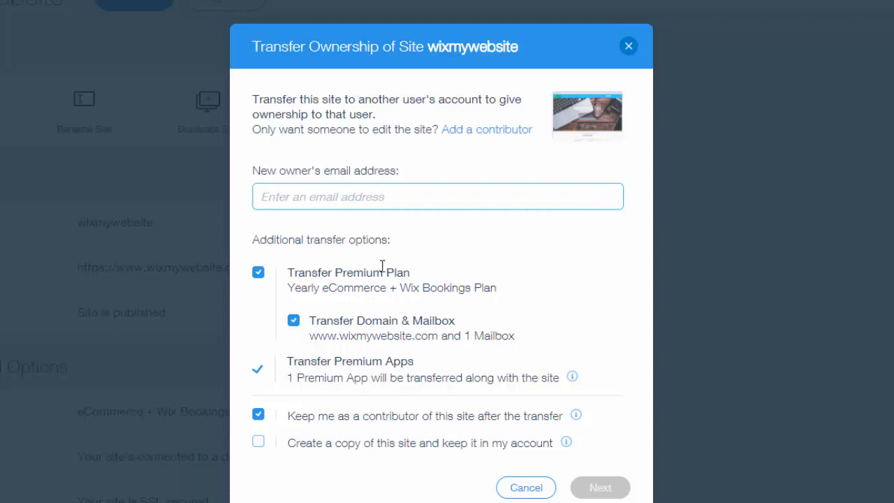
pyautogui.moveTo(360, 292)
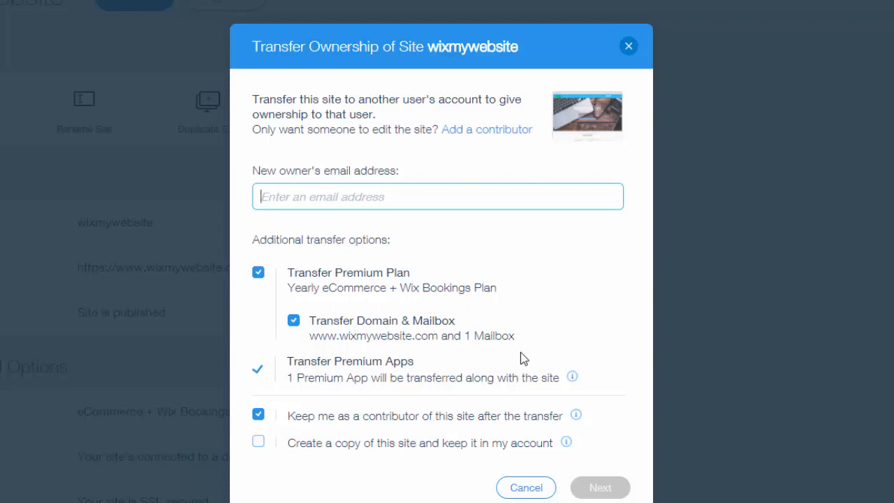
pyautogui.moveTo(368, 433)
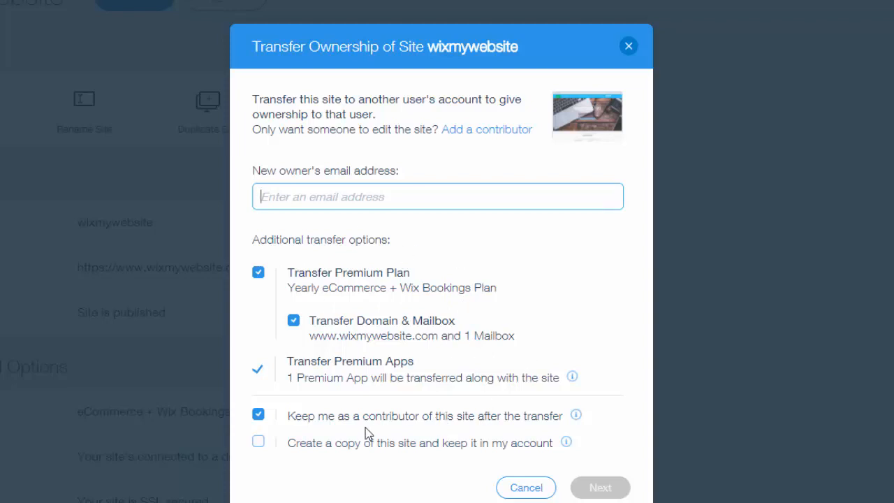
pyautogui.moveTo(343, 433)
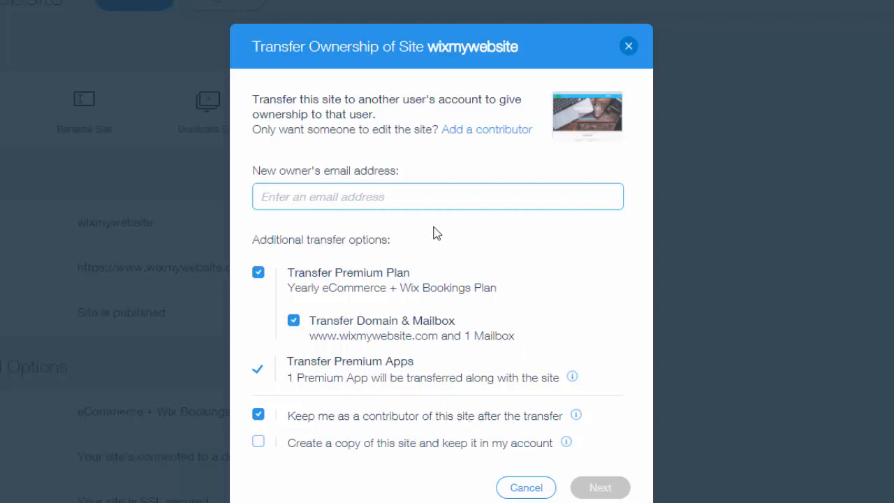
pyautogui.moveTo(468, 244)
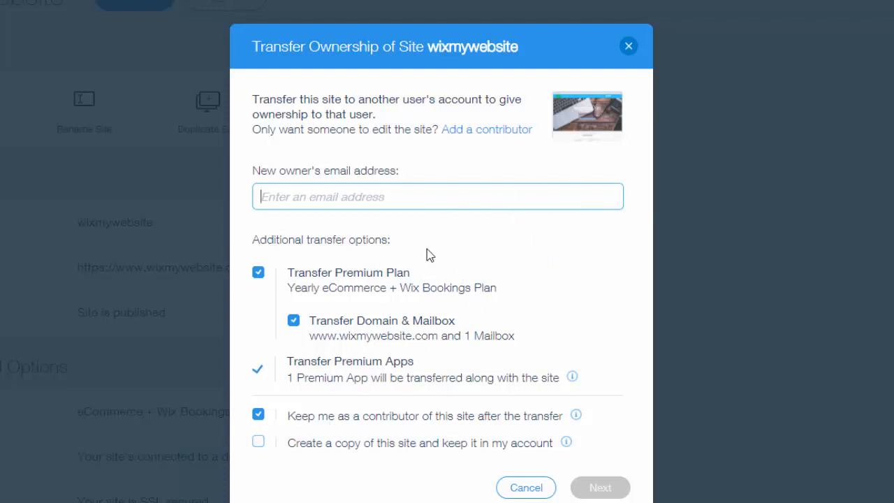
pyautogui.moveTo(491, 320)
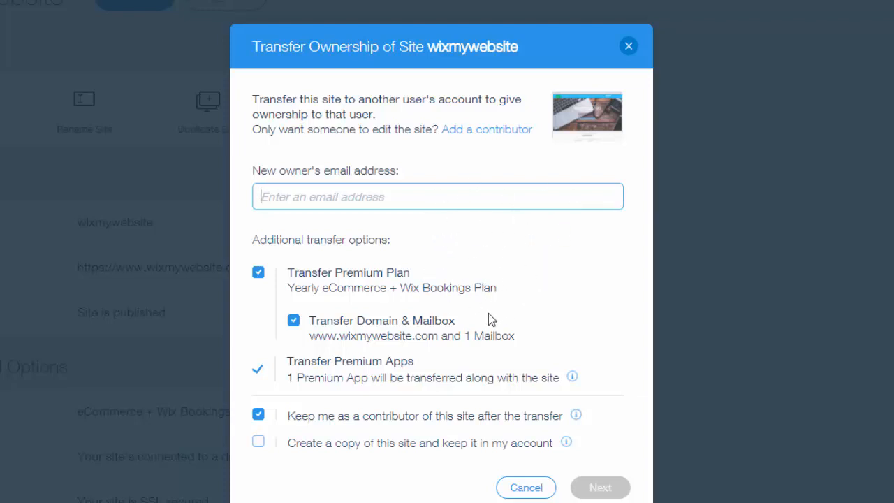
pyautogui.moveTo(371, 447)
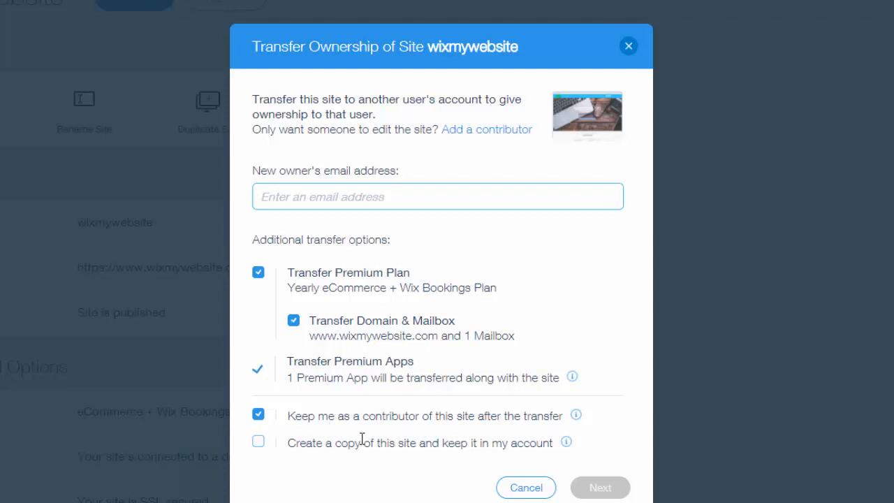
pyautogui.moveTo(455, 481)
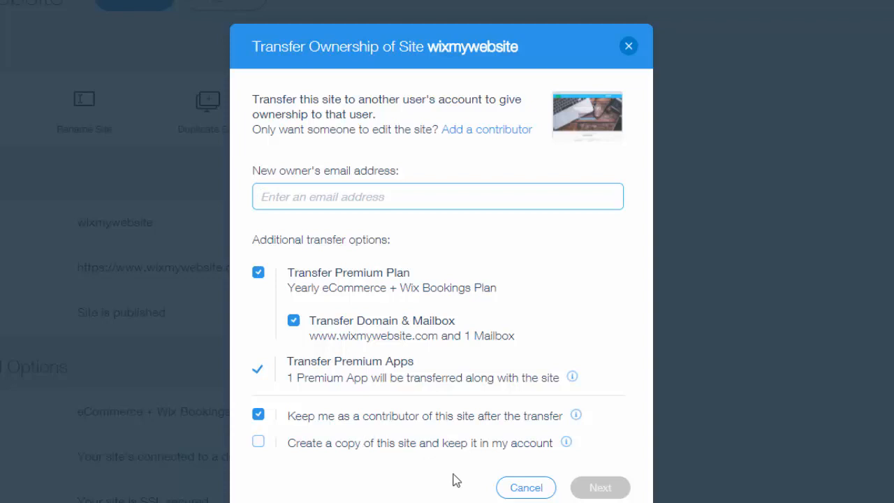
# Cancel the Transfer Ownership dialog for wixmywebsite without entering an email.
pyautogui.click(437, 197)
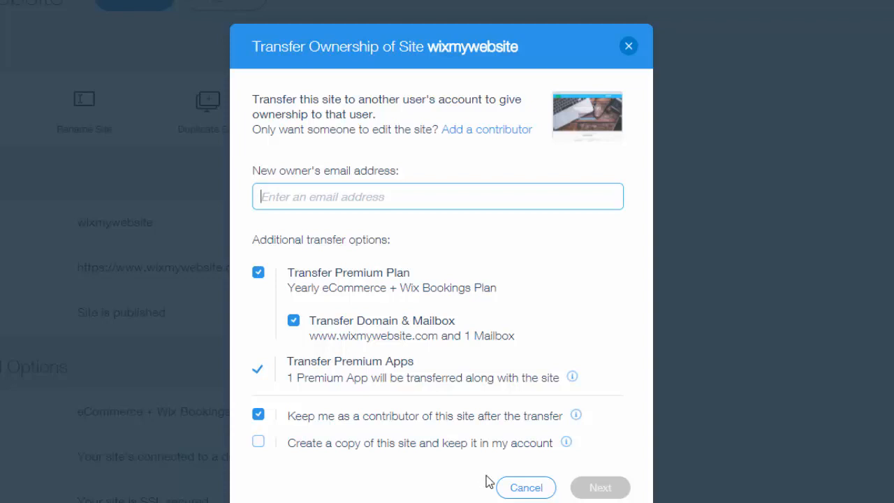
pyautogui.moveTo(600, 486)
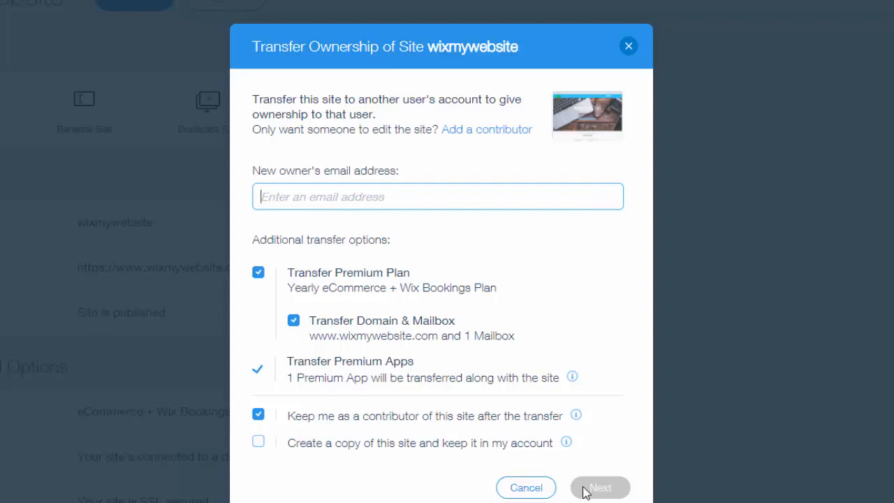
pyautogui.moveTo(526, 487)
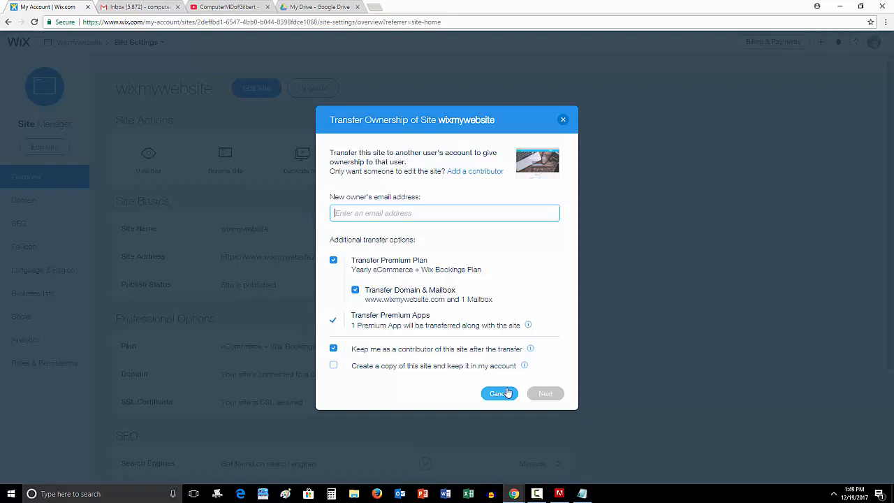
pyautogui.click(499, 393)
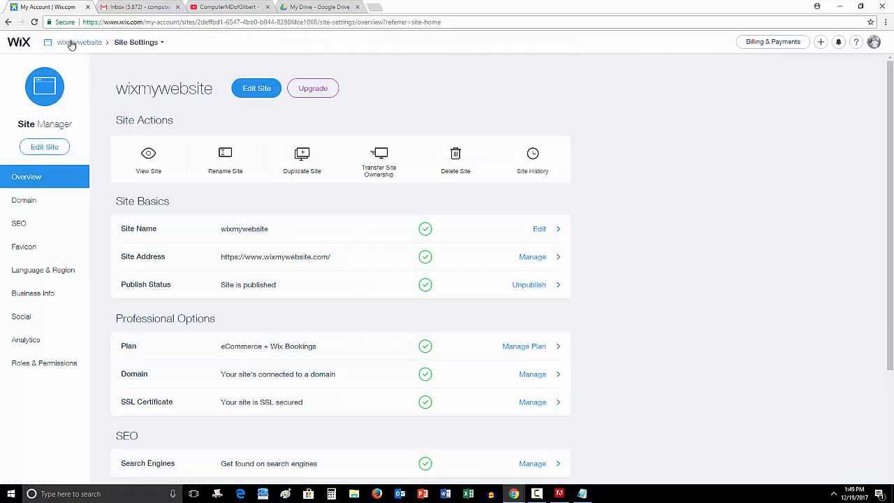
# Use the wixmywebsite breadcrumb to reach the dashboard listing Bookings, Events and Blog.
pyautogui.click(79, 42)
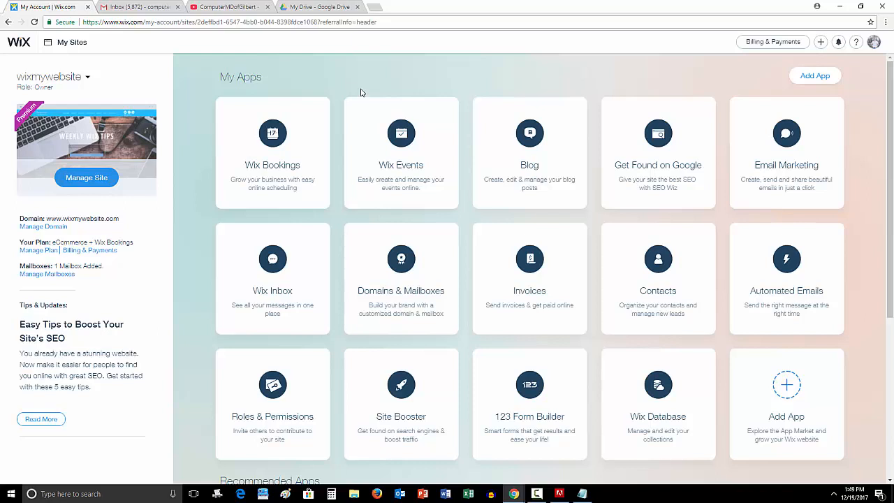
pyautogui.moveTo(457, 240)
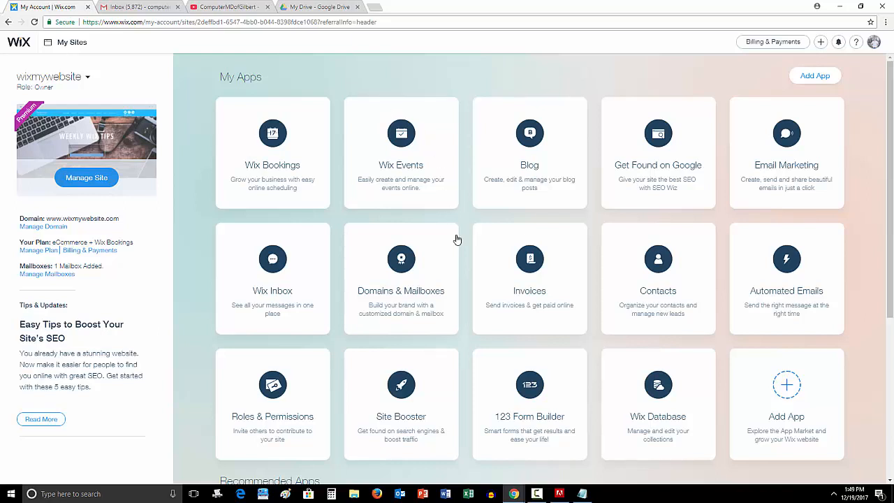